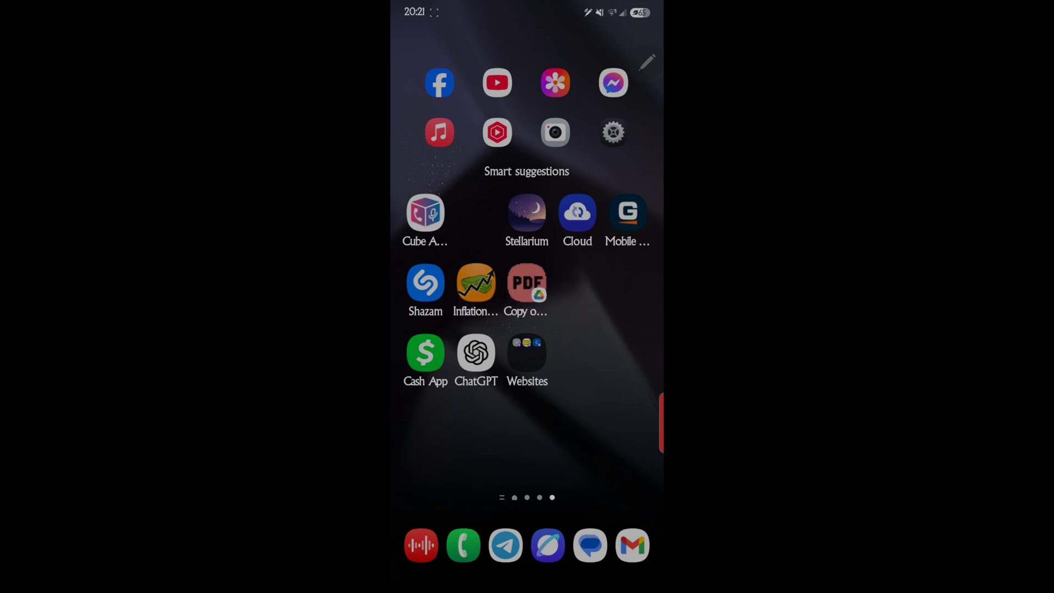
- Enlarge the Websites folder from its long-press menu so it shows larger app previews
click(526, 353)
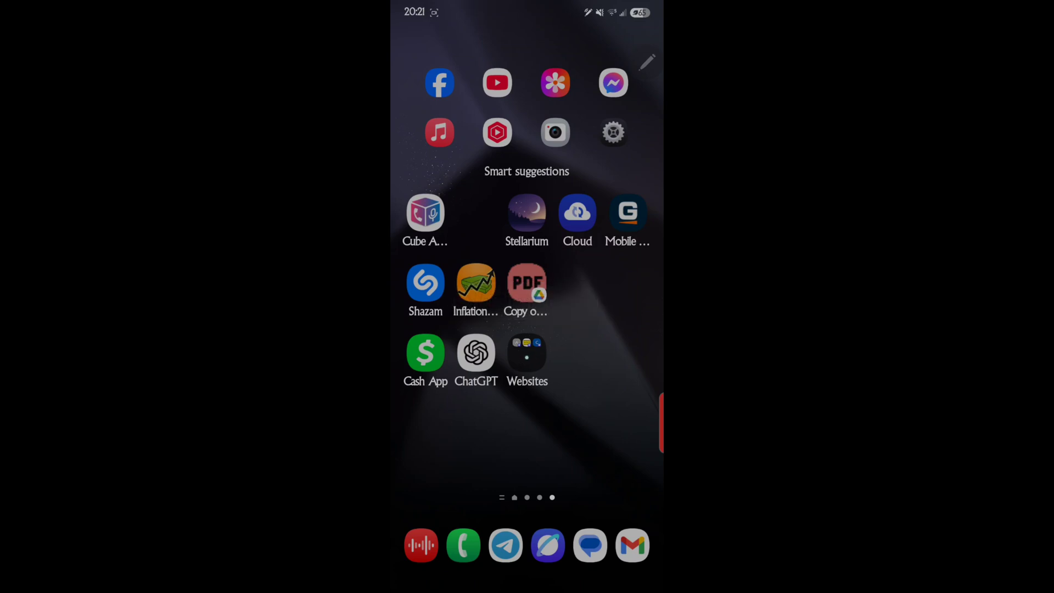
click(527, 355)
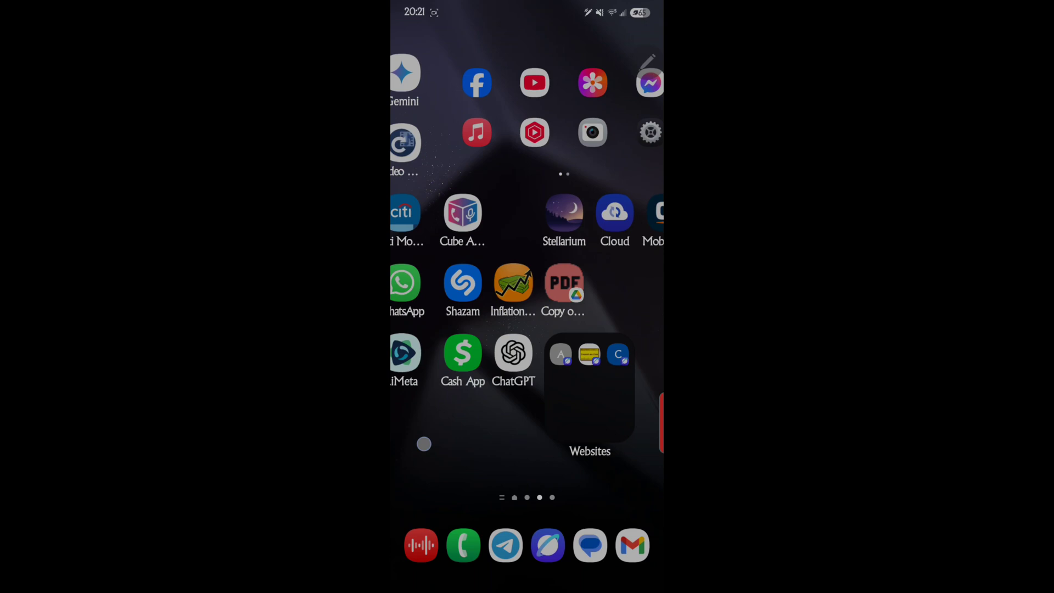
- Try the folder options on the News folder, then reopen the enlarged Websites folder's options with Shrink available
scroll(left, 3)
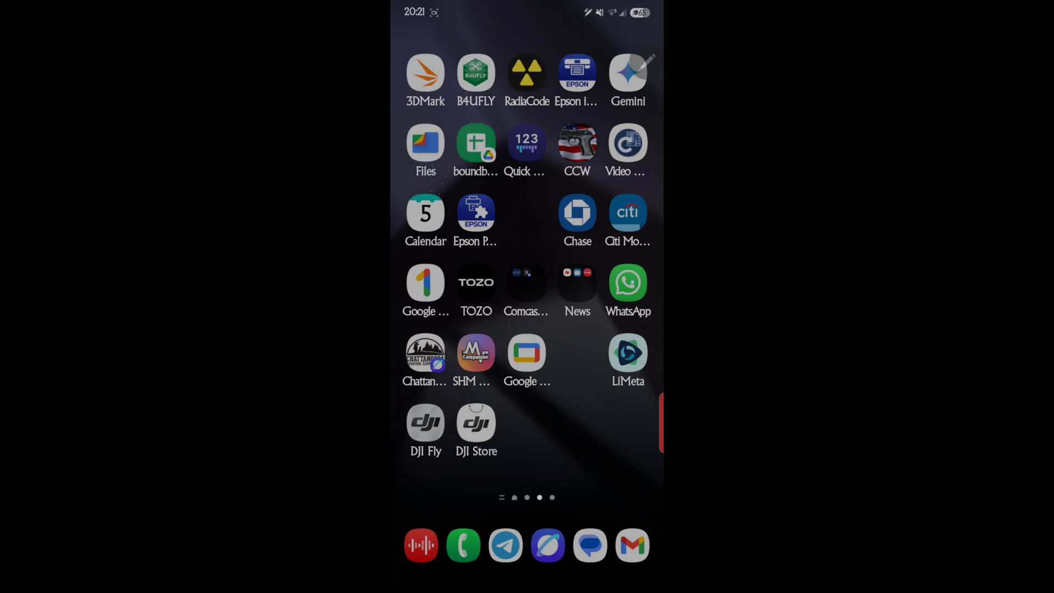
click(577, 281)
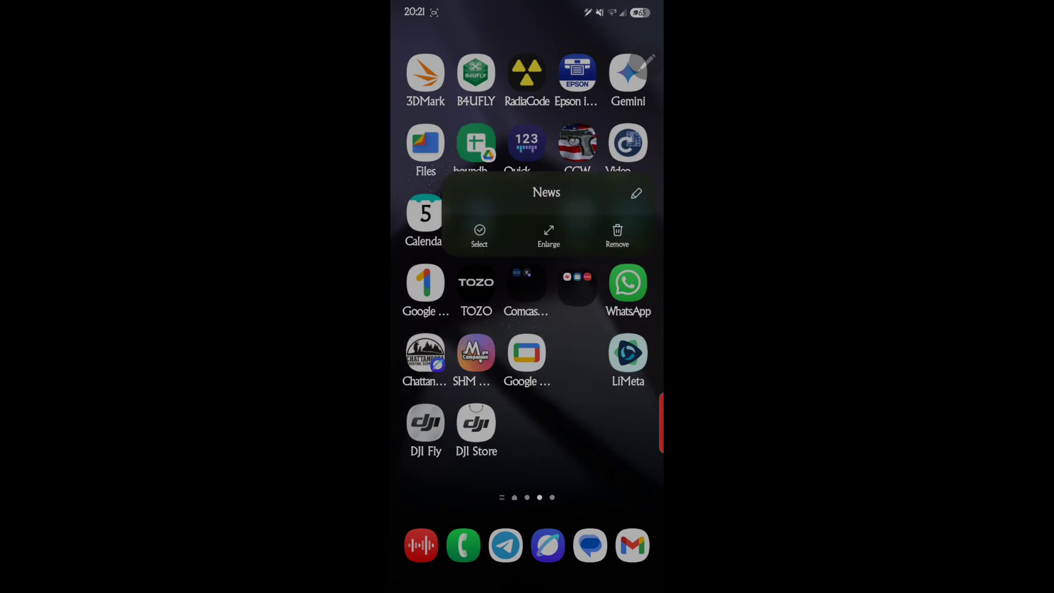
click(548, 231)
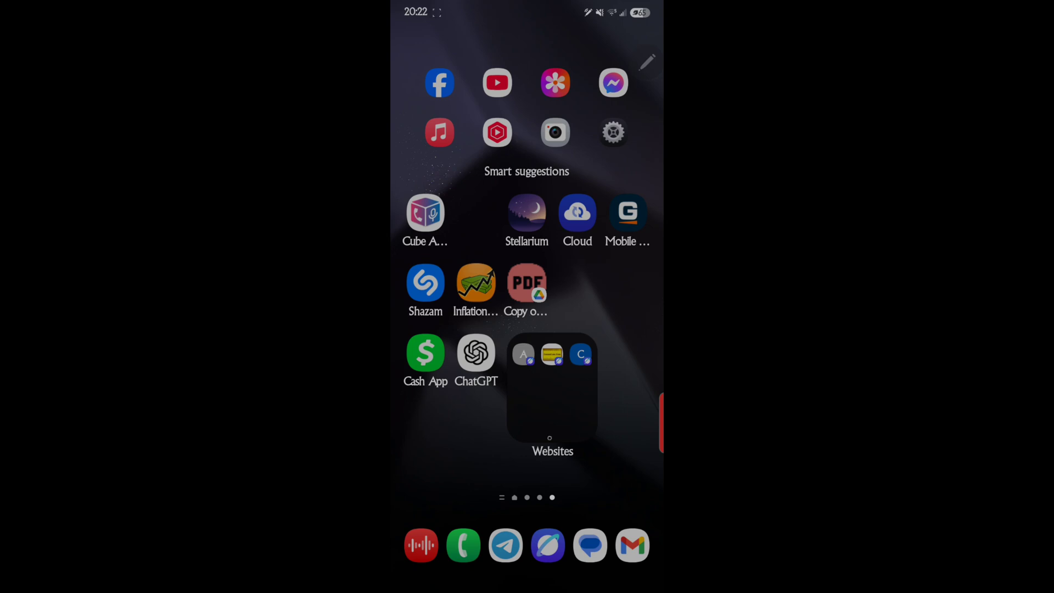
click(552, 393)
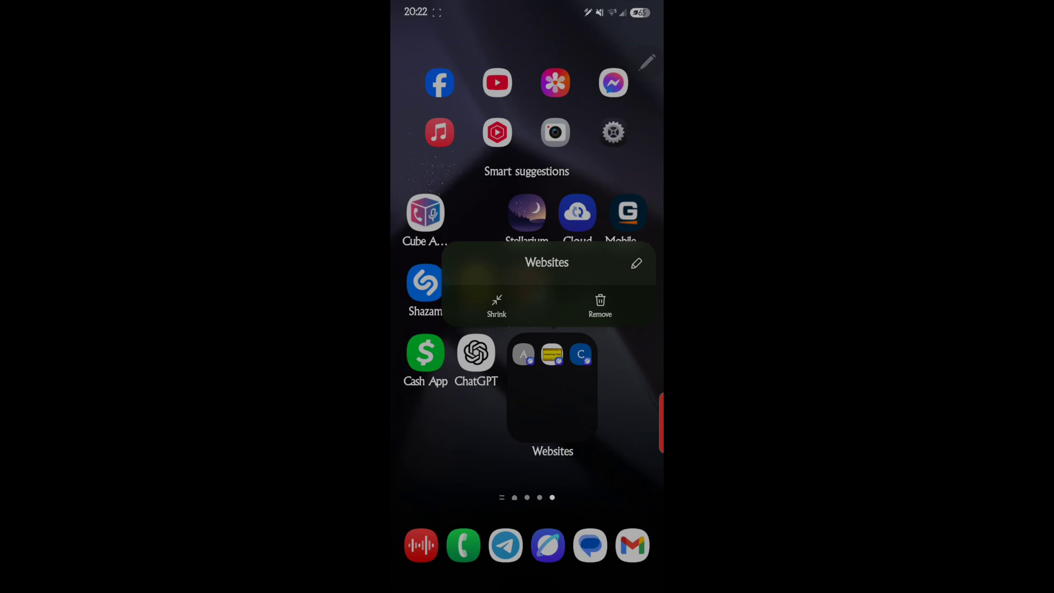